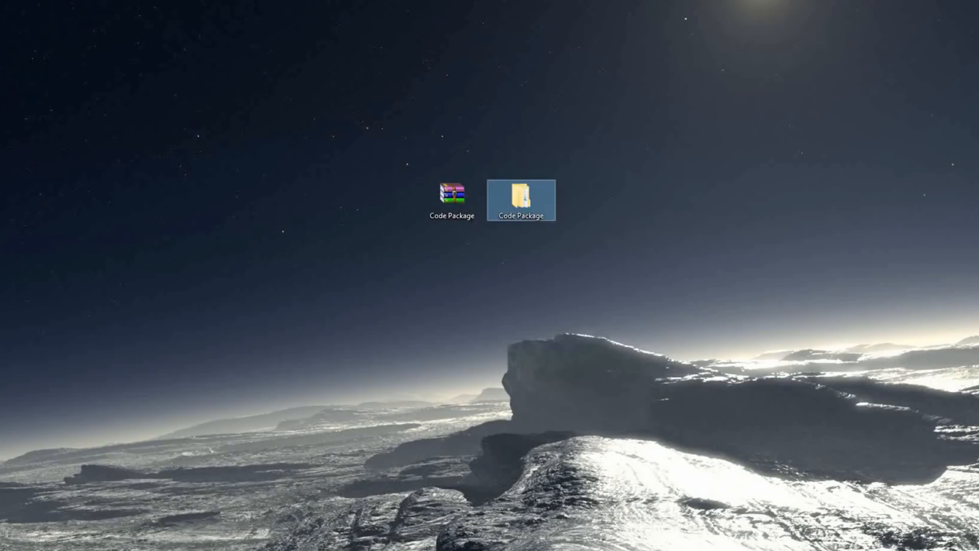
Step: Open the Code Package folder on the desktop to reach the LightSensorCalibration sketch
double_click(521, 197)
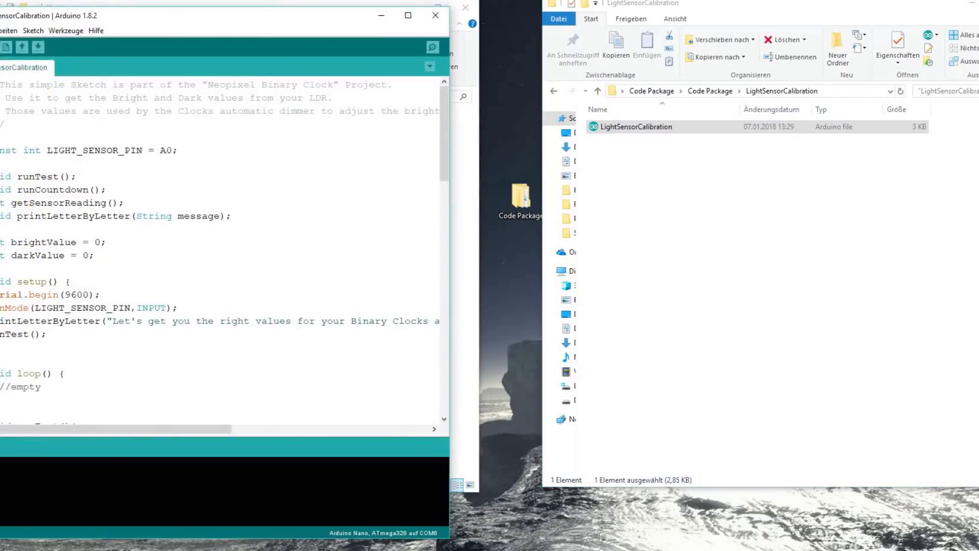
Step: Start compiling the LightSensorCalibration sketch for the Arduino Nano on COM6
click(6, 47)
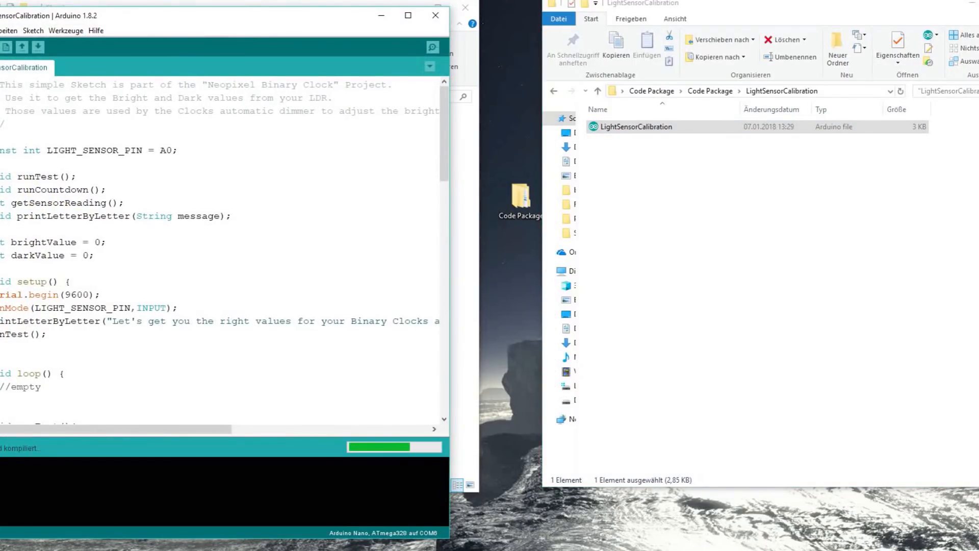